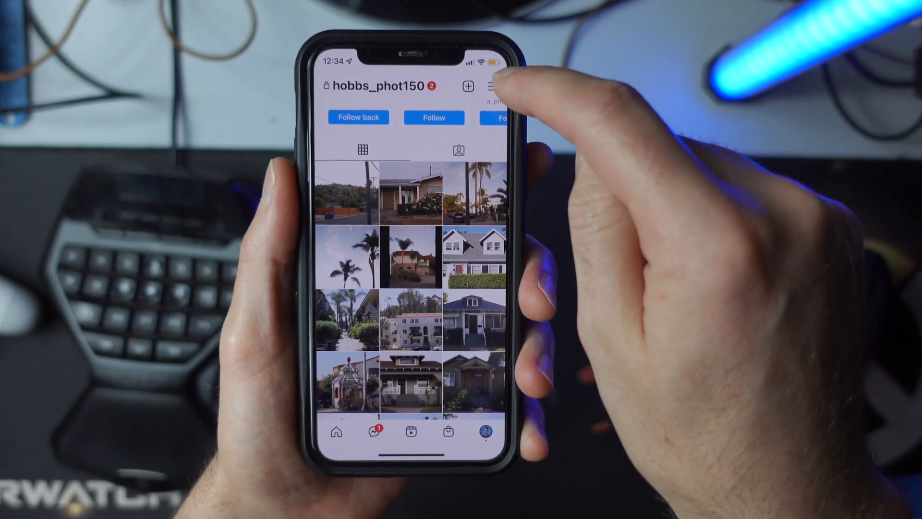
From the profile page, reach Instagram's Settings overview via the top-right menu.
left_click(494, 86)
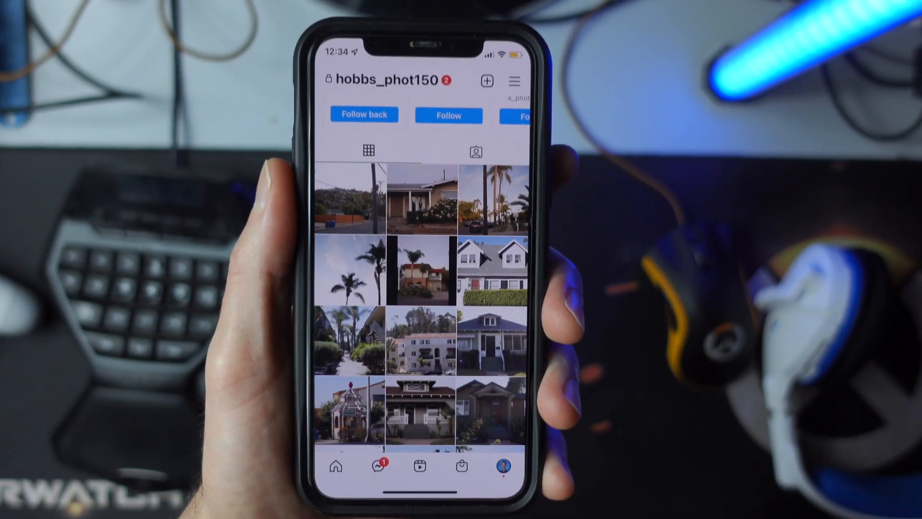
left_click(514, 80)
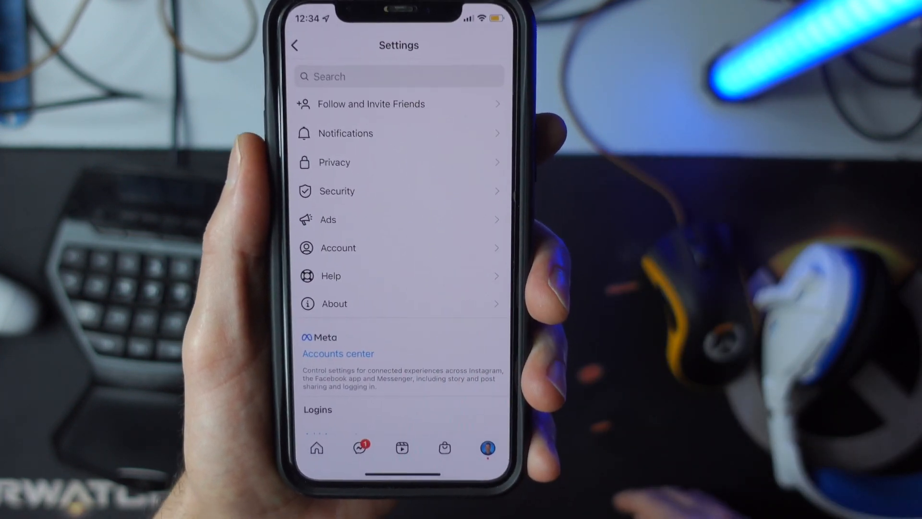
Within Account settings, bring up the Data usage page with cellular data and upload quality options.
left_click(337, 248)
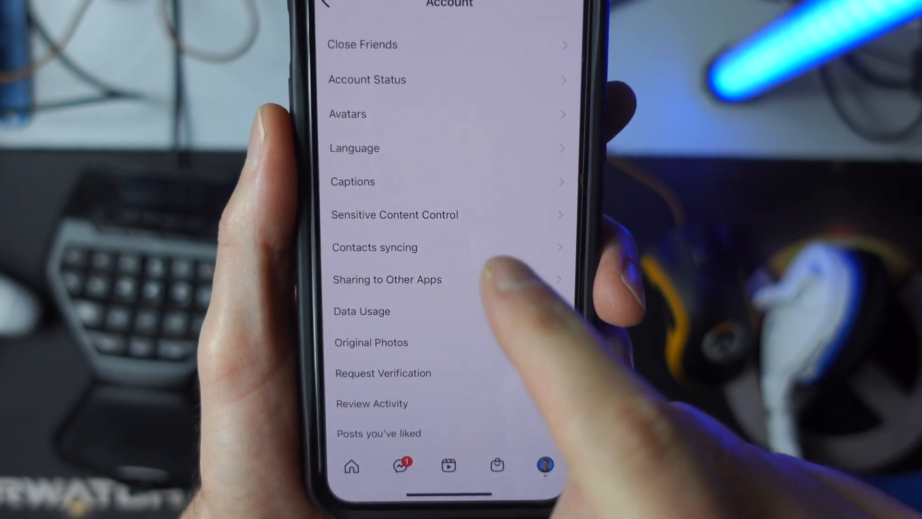
left_click(362, 311)
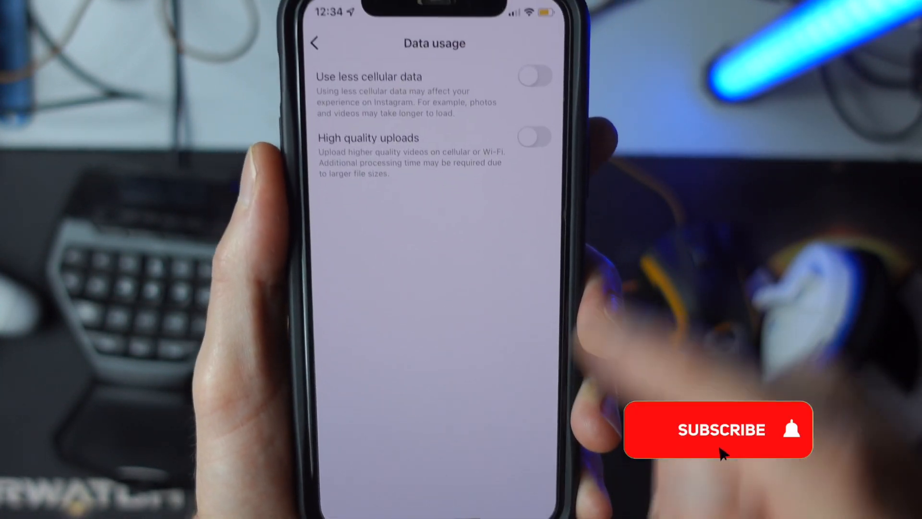